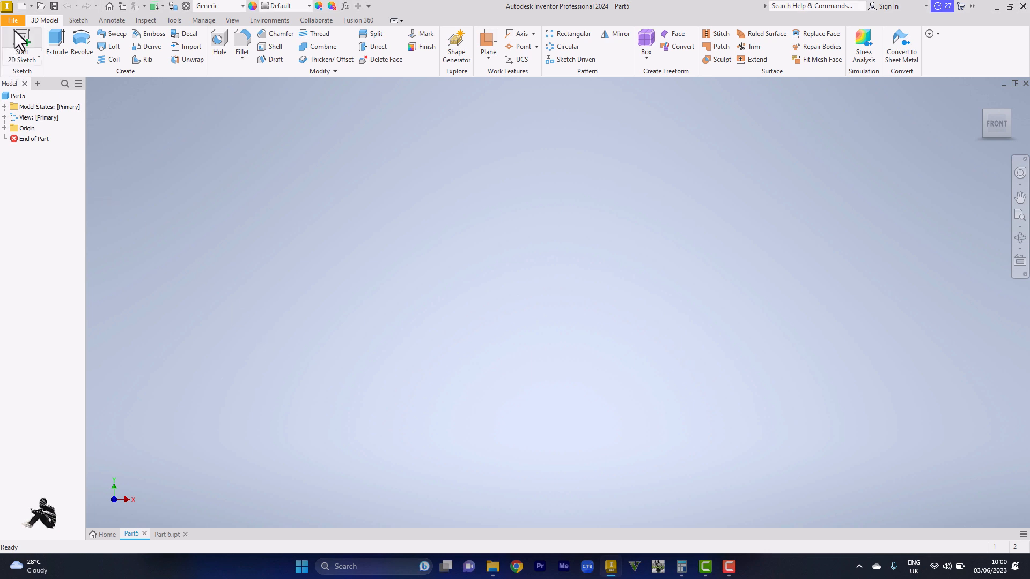
# Begin a new 2D sketch on an origin plane of the empty part.
pyautogui.click(22, 40)
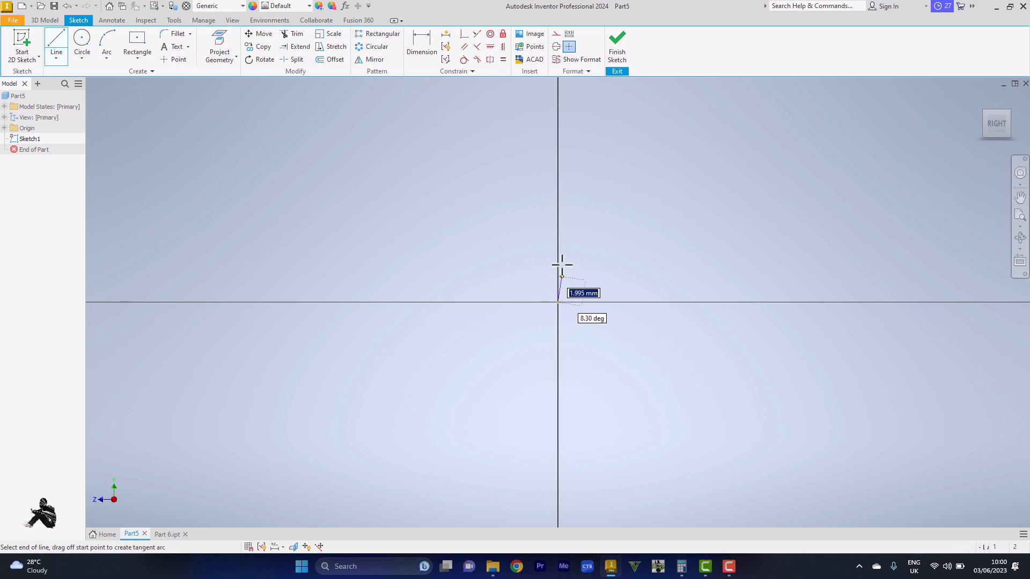
pyautogui.moveTo(558, 259)
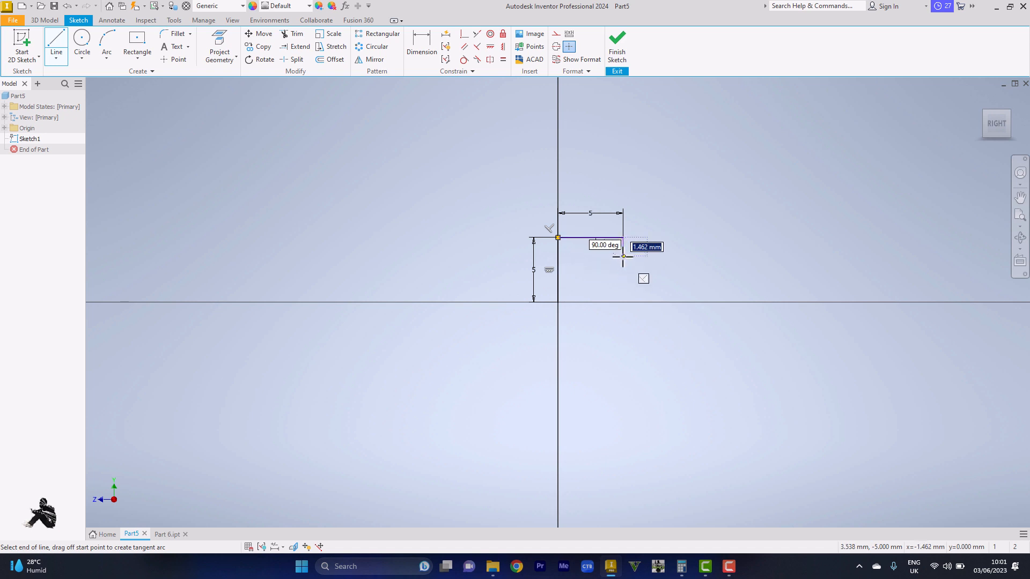
# Draw the 2 mm step-down and the 70 mm shaft line, then finish the closed profile.
pyautogui.write('2.000 mm')
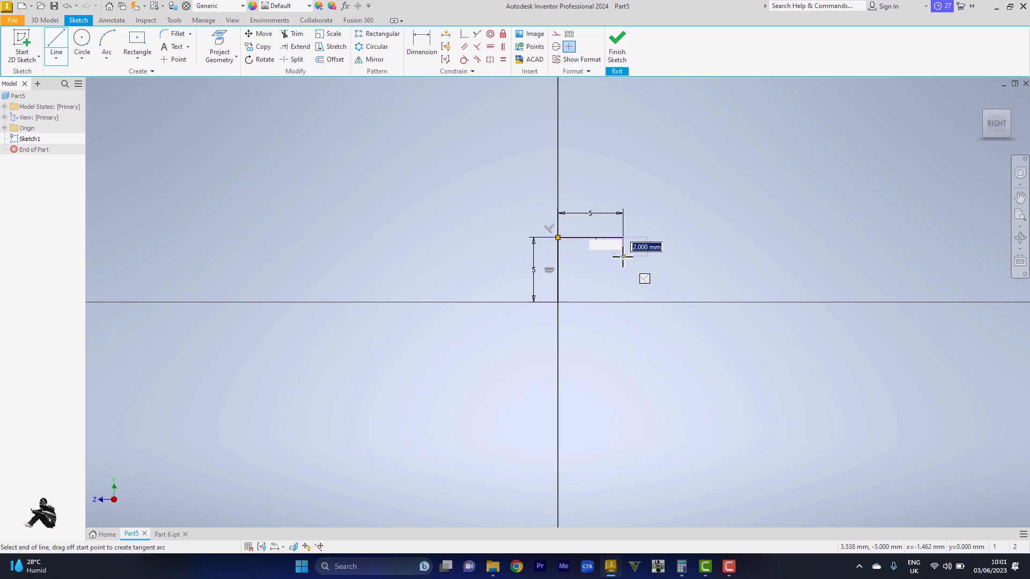
pyautogui.moveTo(622, 257); pyautogui.dragTo(819, 263)
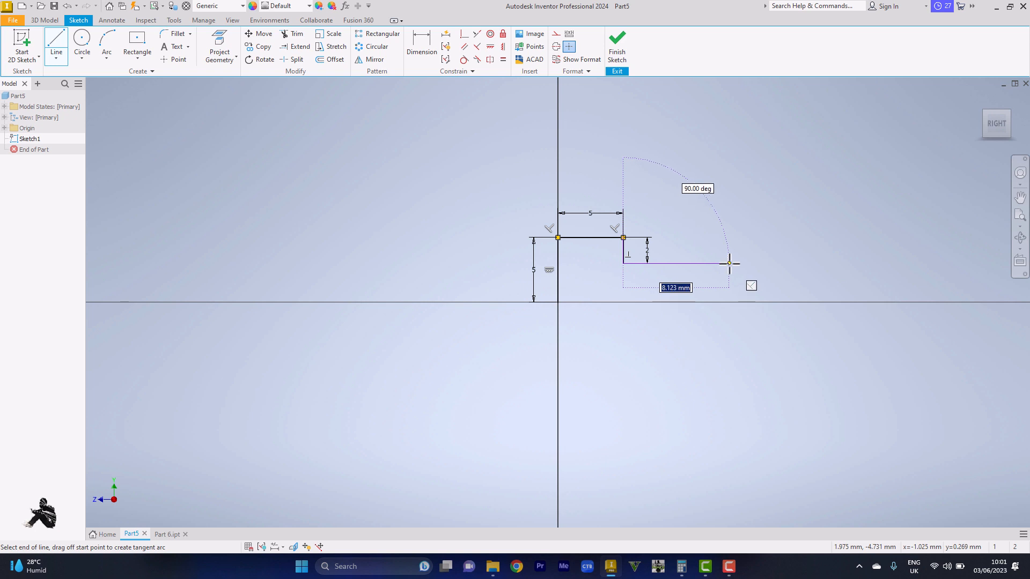
pyautogui.write('70')
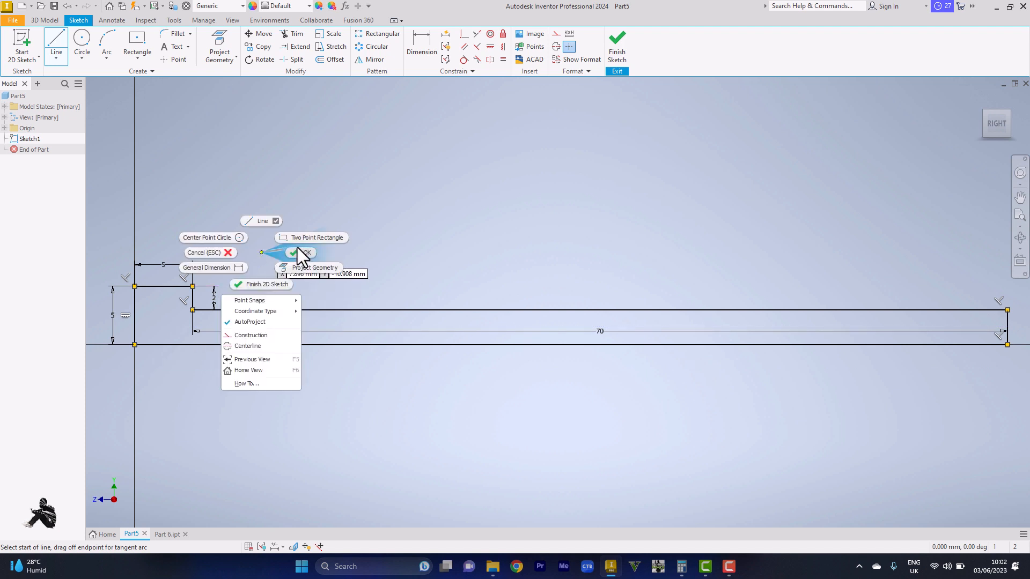
pyautogui.click(292, 253)
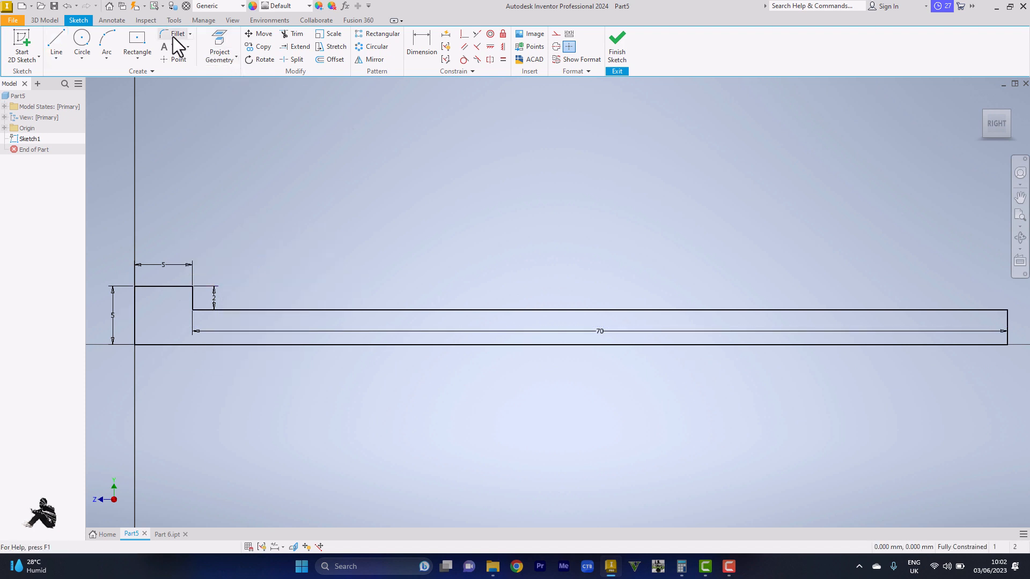
# Fillet the head's outer corner at 2 mm and finish the sketch.
pyautogui.click(177, 34)
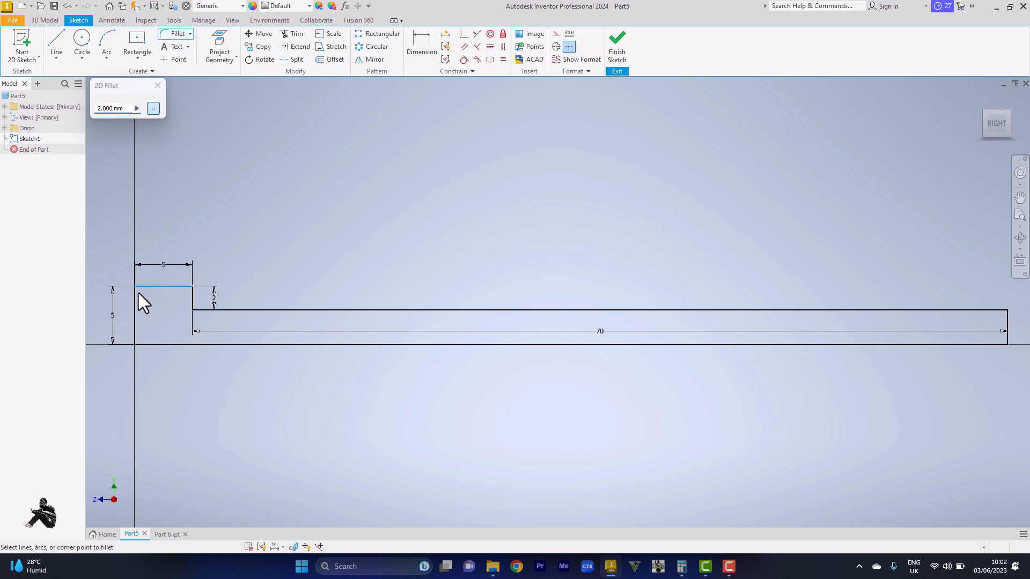
pyautogui.click(136, 288)
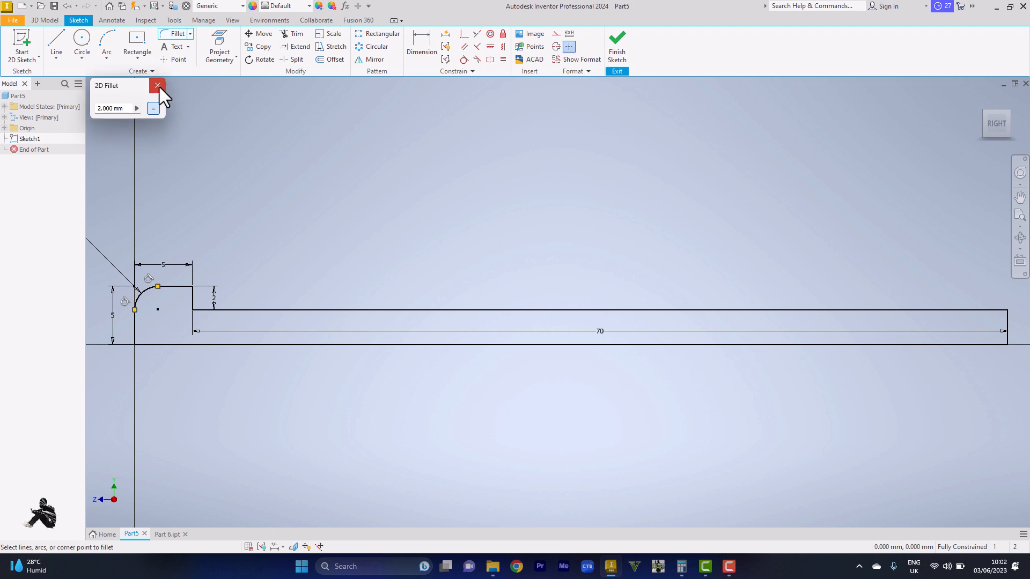
pyautogui.click(156, 85)
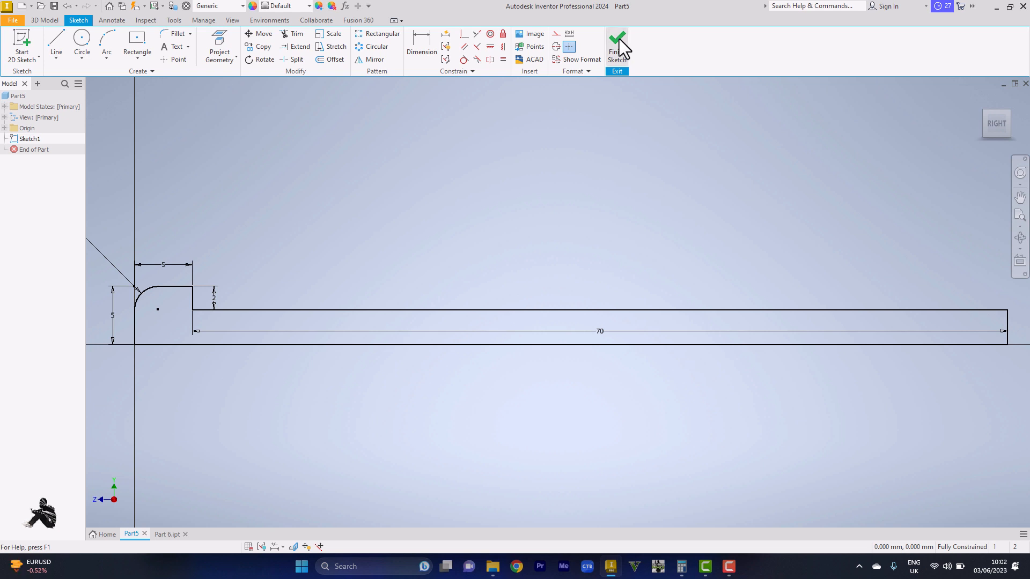
pyautogui.click(616, 46)
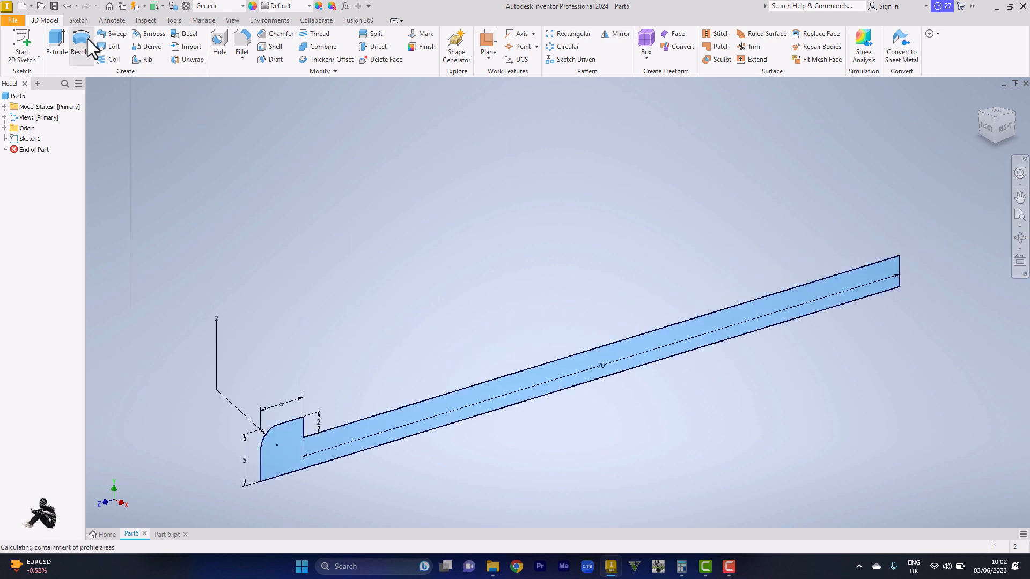
# Revolve the profile 360° about its axis line into a solid nail body.
pyautogui.click(81, 50)
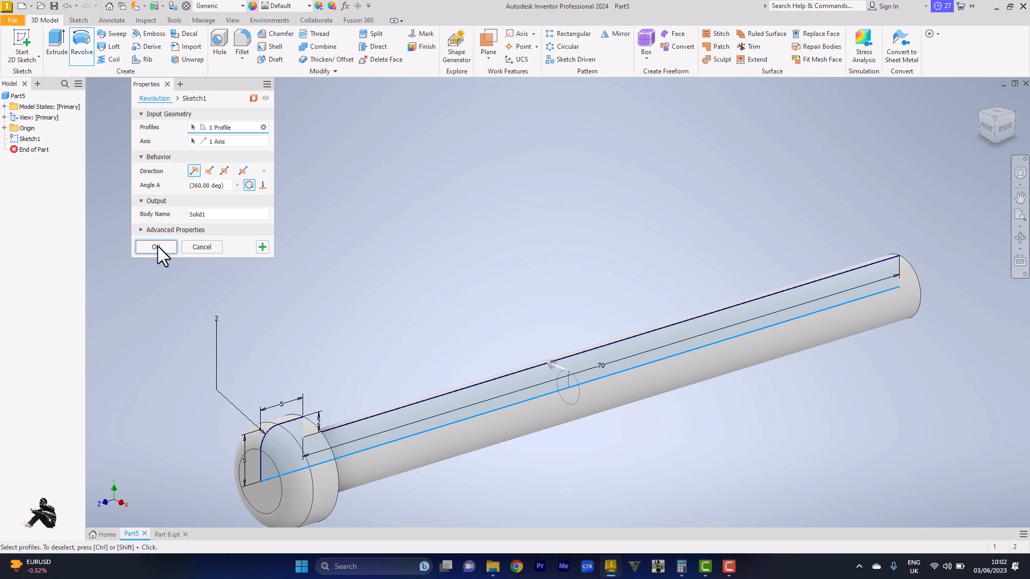
pyautogui.click(154, 246)
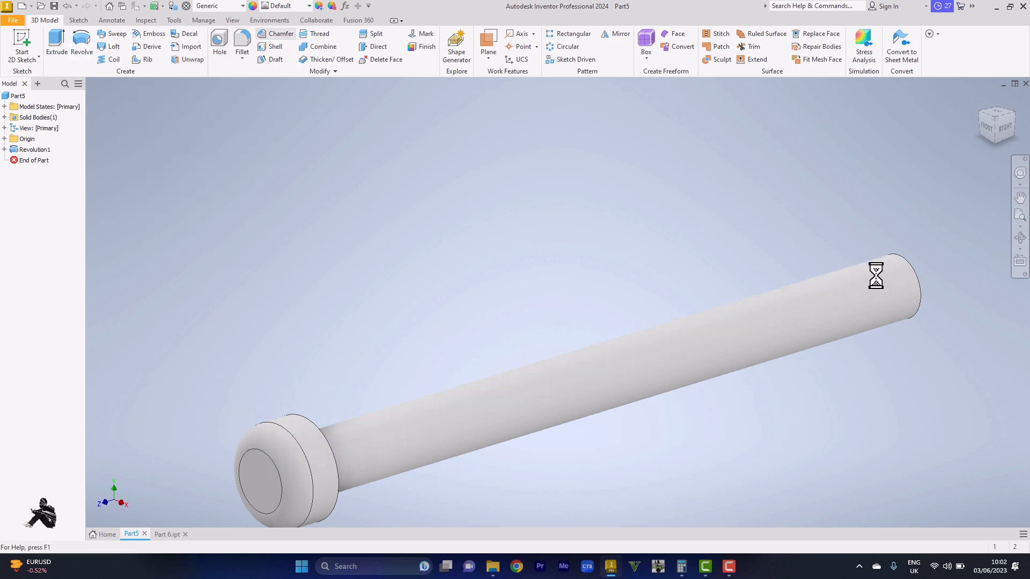
# Chamfer the shaft tip edge with a 2 mm, 45° distance-and-angle bevel from the shaft face.
pyautogui.click(280, 34)
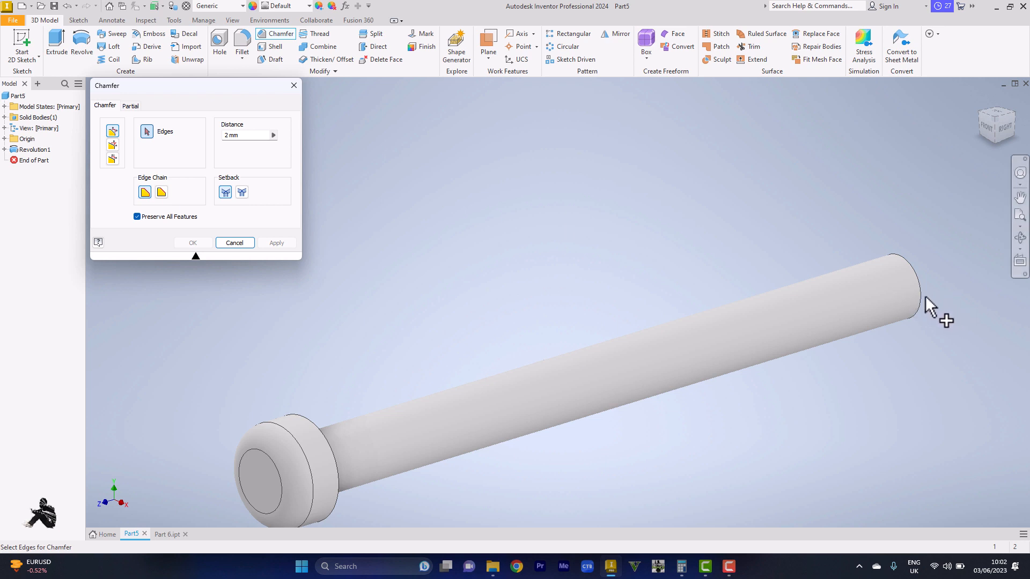
pyautogui.click(919, 299)
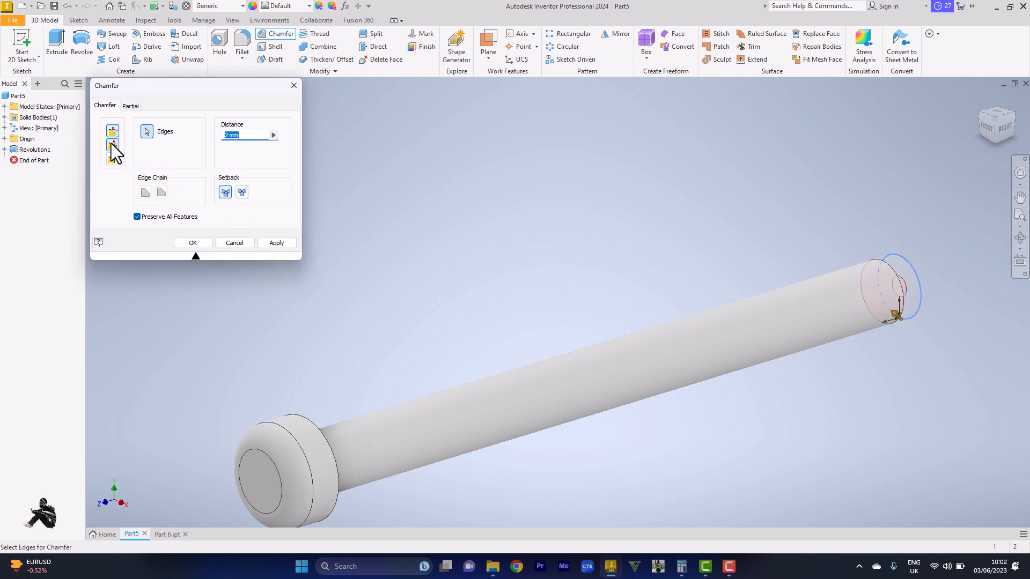
pyautogui.click(112, 145)
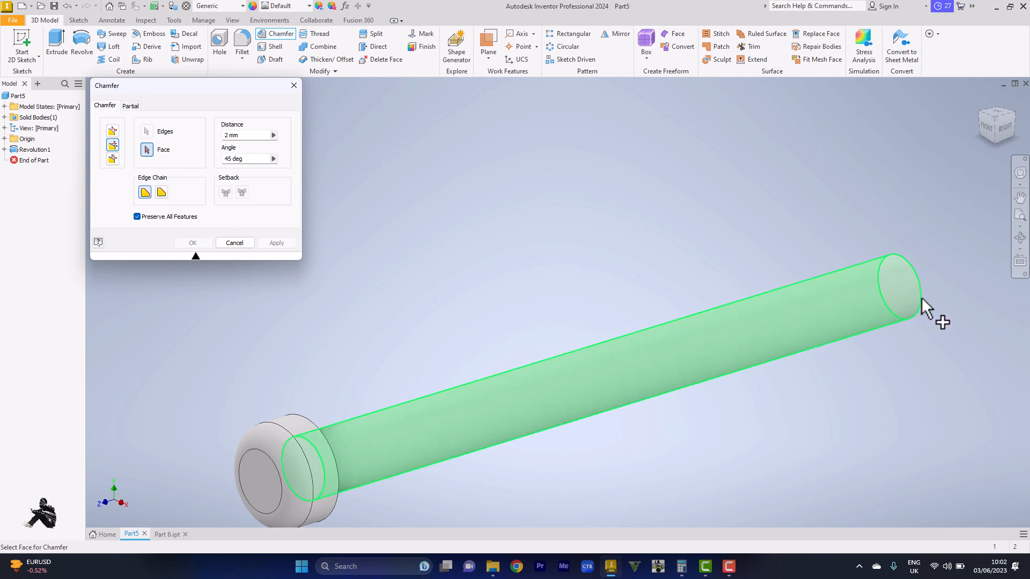
pyautogui.click(147, 131)
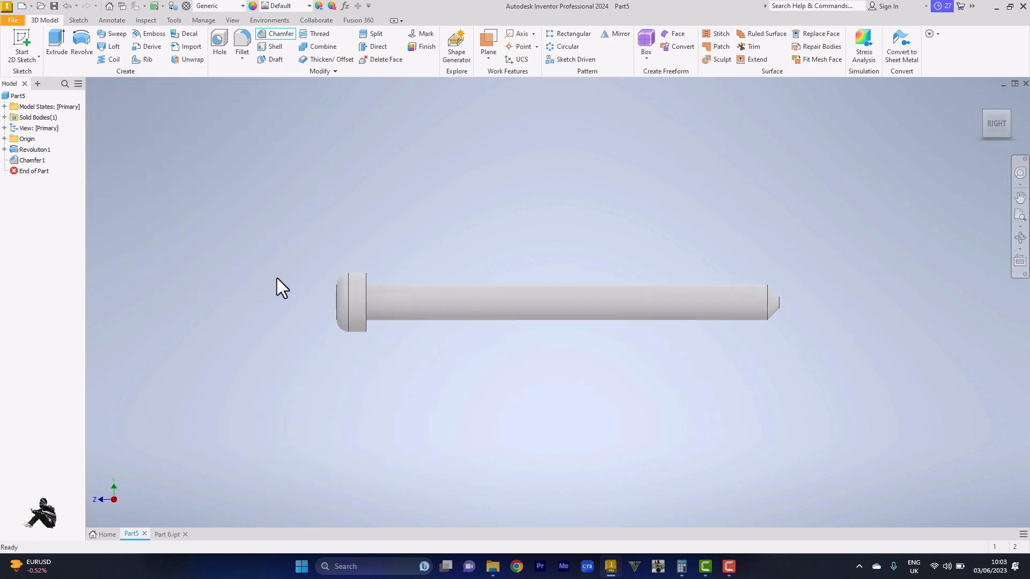
pyautogui.moveTo(984, 110)
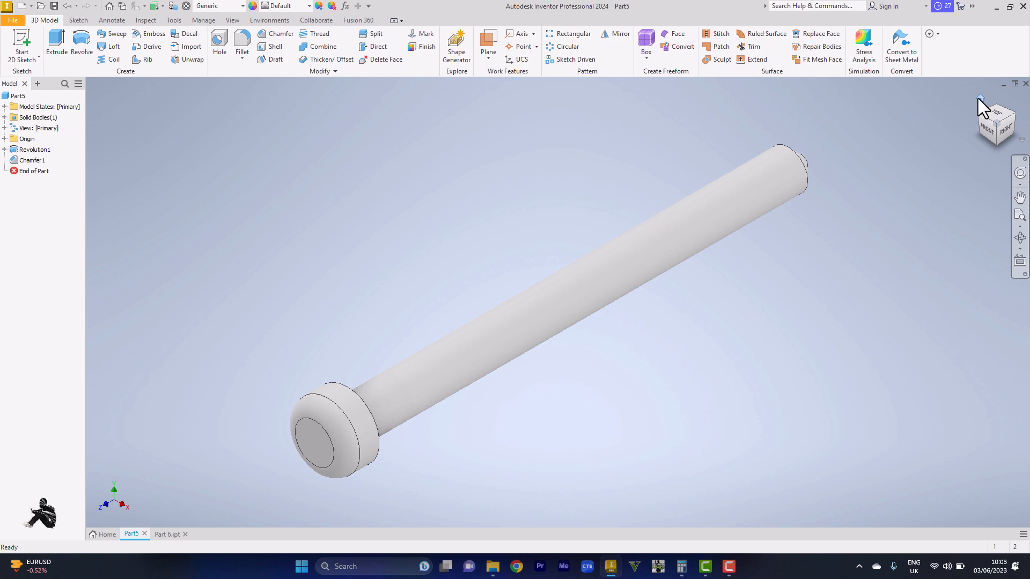
pyautogui.moveTo(721, 543)
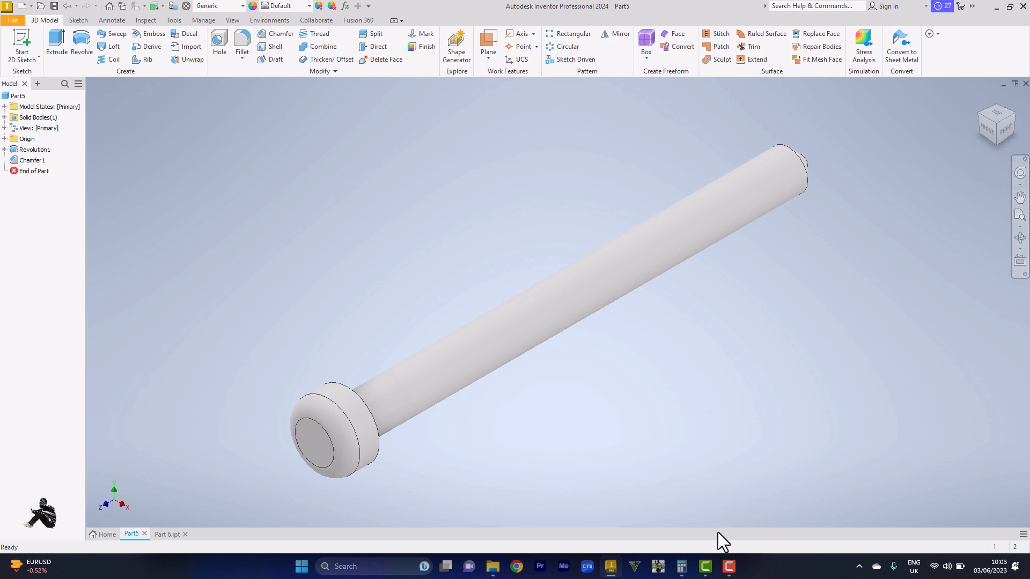
pyautogui.moveTo(729, 566)
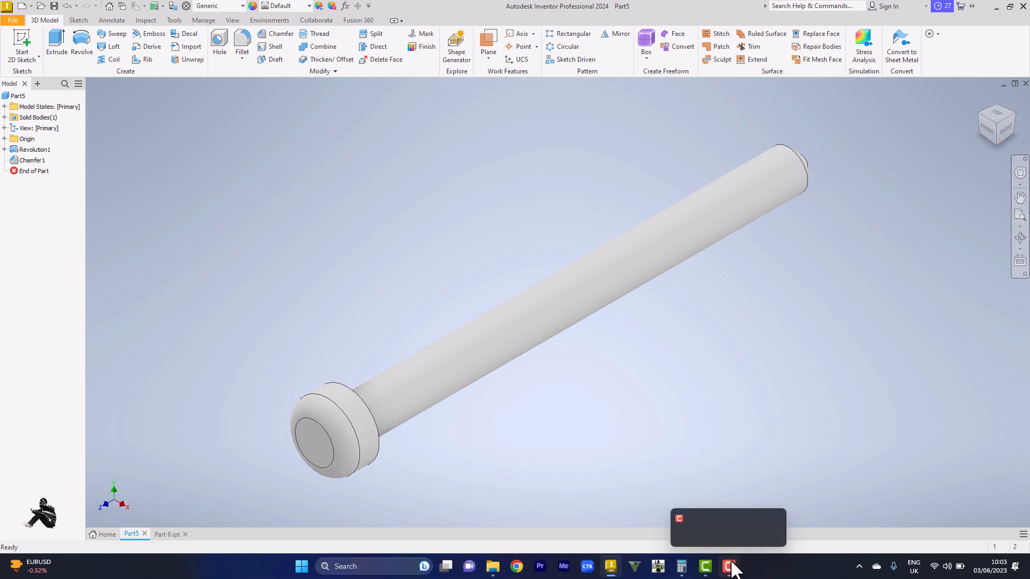